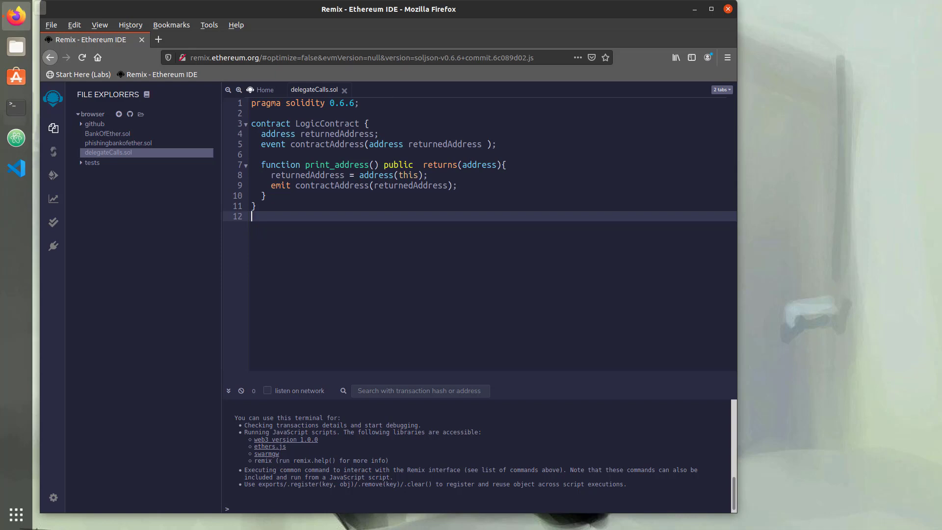
{"action": "mouse_move", "coordinate": [474, 284]}
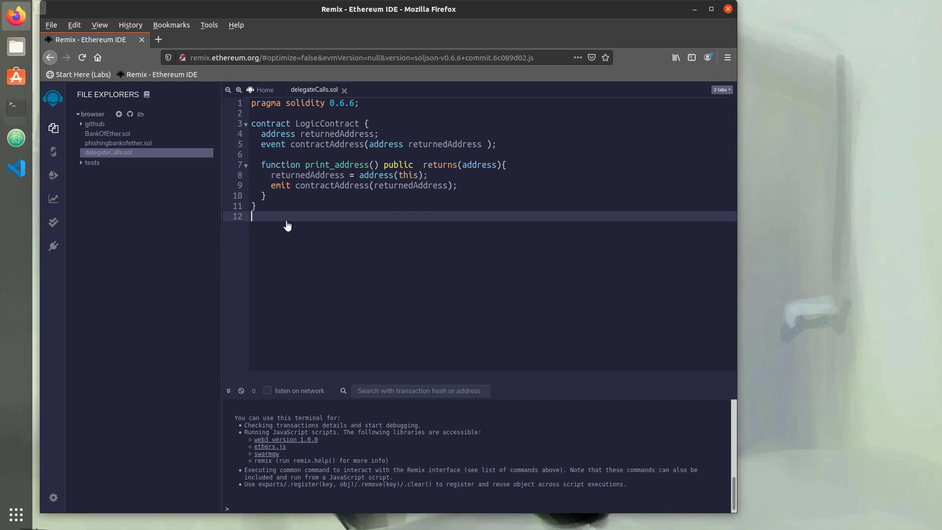
{"action": "mouse_move", "coordinate": [305, 154]}
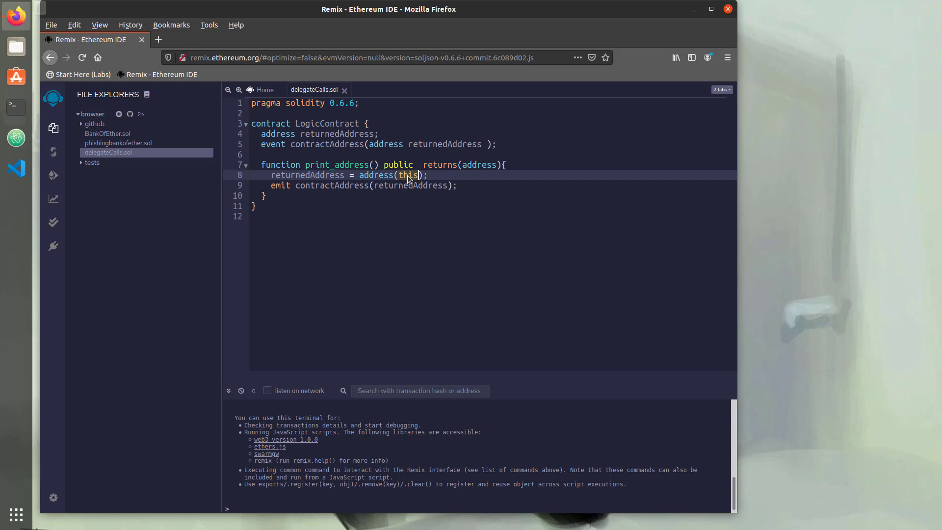
{"action": "mouse_move", "coordinate": [383, 49]}
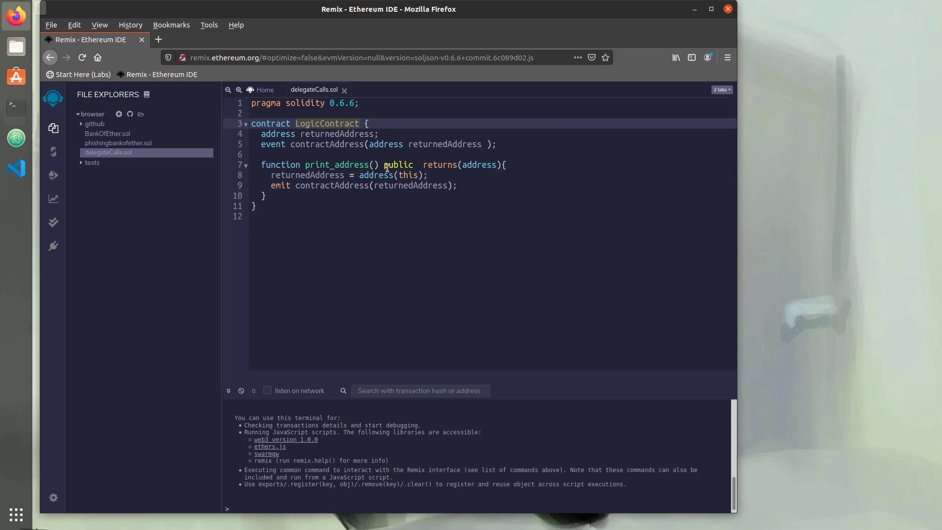
Step: Review the LogicContract and CallingContract code in delegateCalls.sol without making edits
{"action": "left_click", "coordinate": [403, 175]}
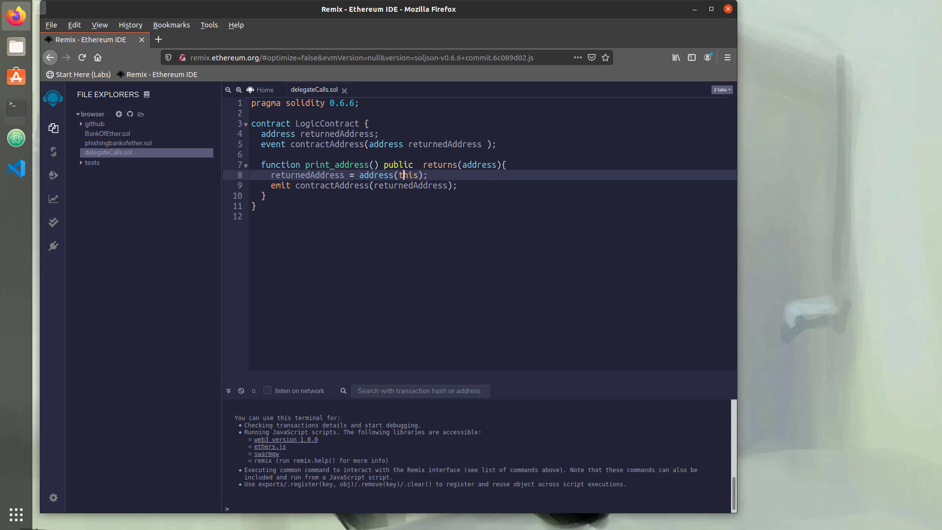
{"action": "mouse_move", "coordinate": [362, 215]}
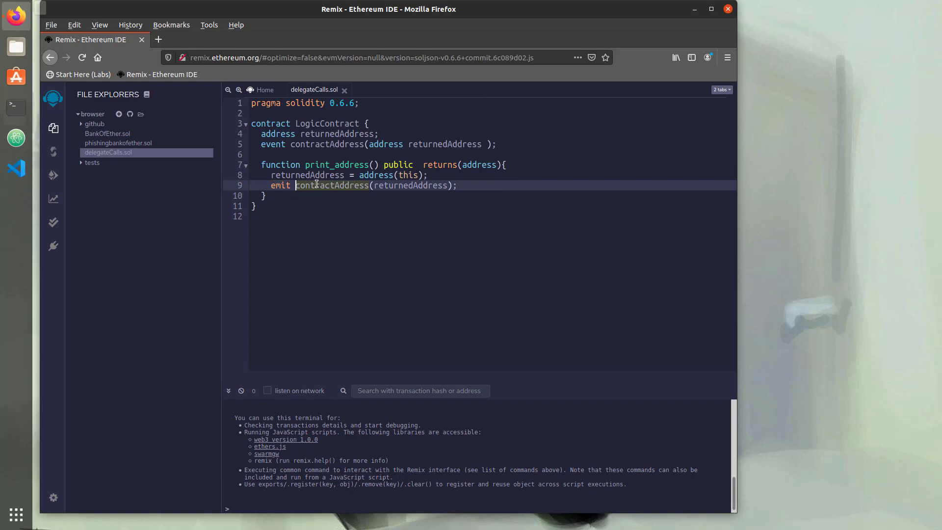
{"action": "double_click", "coordinate": [411, 186]}
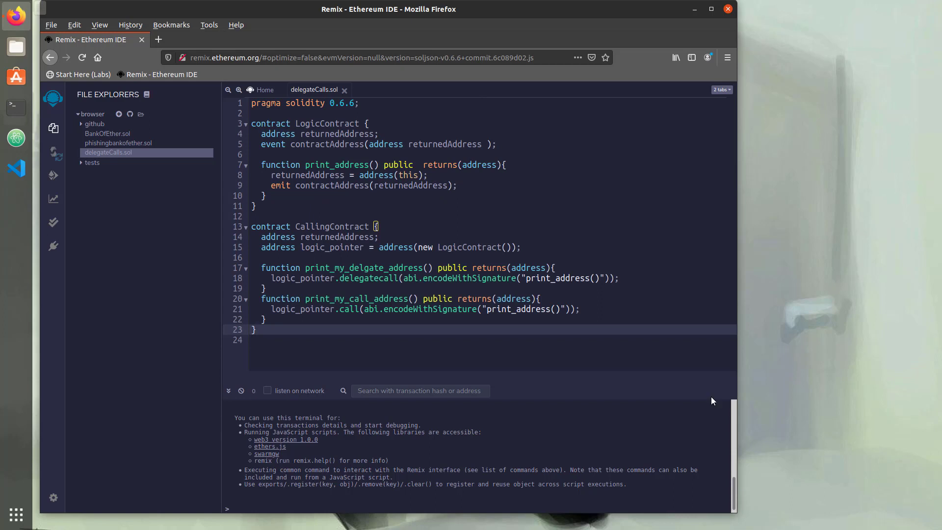
{"action": "mouse_move", "coordinate": [657, 367]}
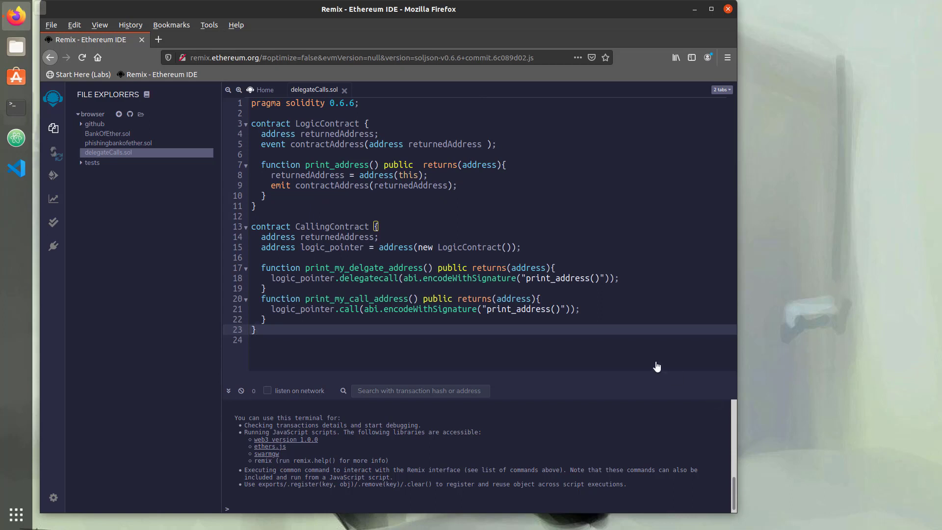
{"action": "mouse_move", "coordinate": [324, 268]}
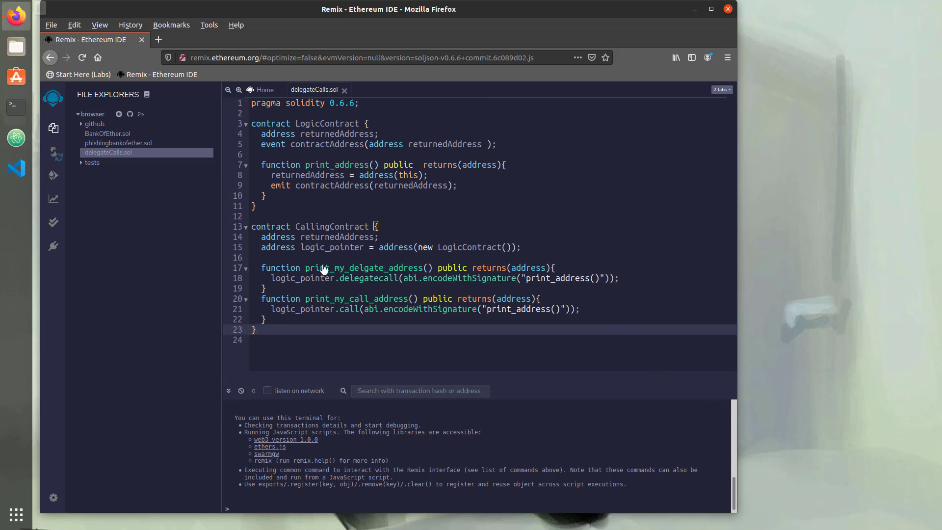
{"action": "mouse_move", "coordinate": [343, 295]}
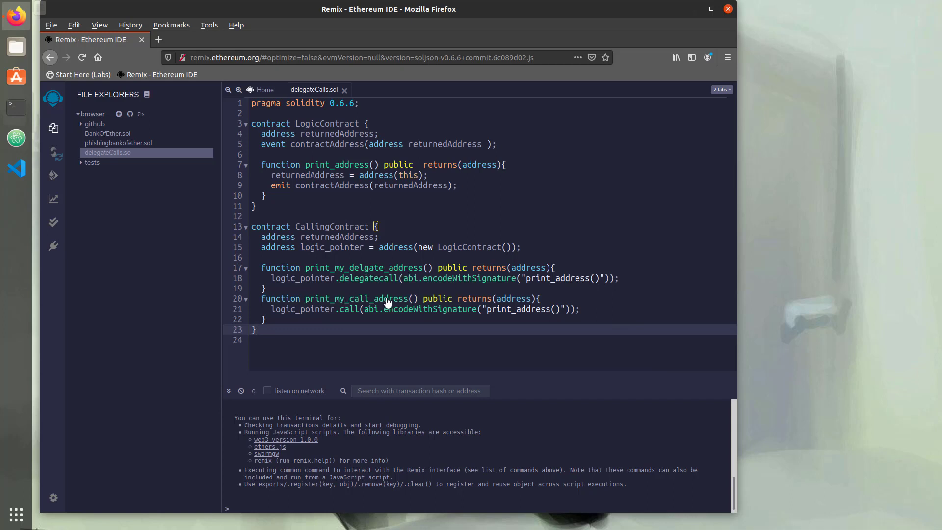
{"action": "mouse_move", "coordinate": [393, 283]}
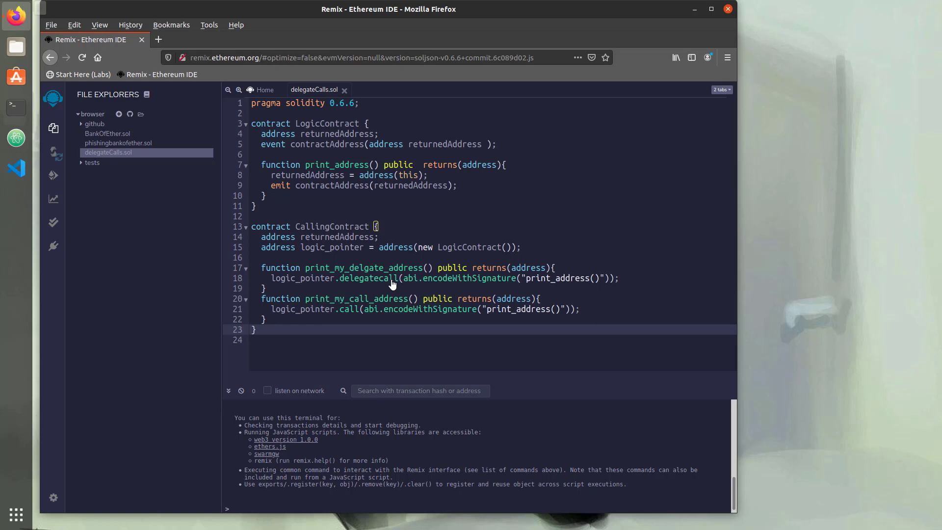
{"action": "mouse_move", "coordinate": [556, 281]}
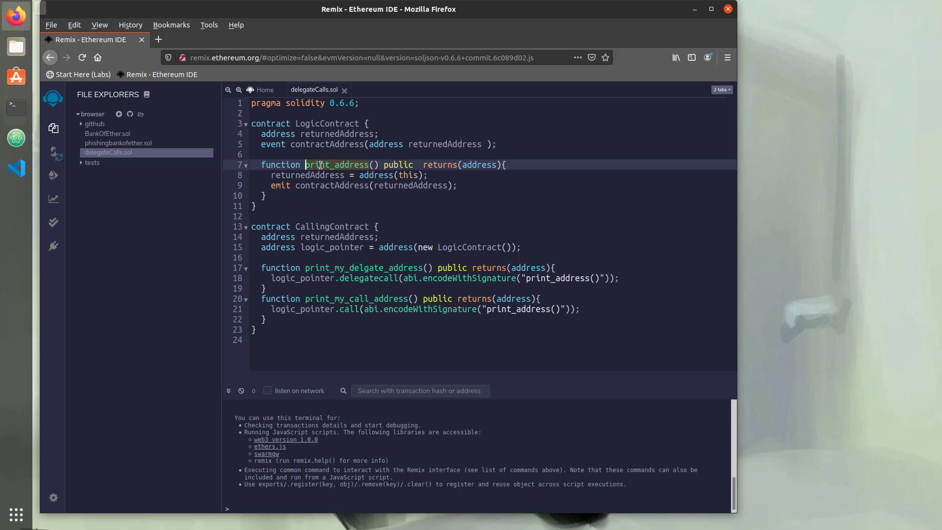
{"action": "left_click", "coordinate": [387, 278]}
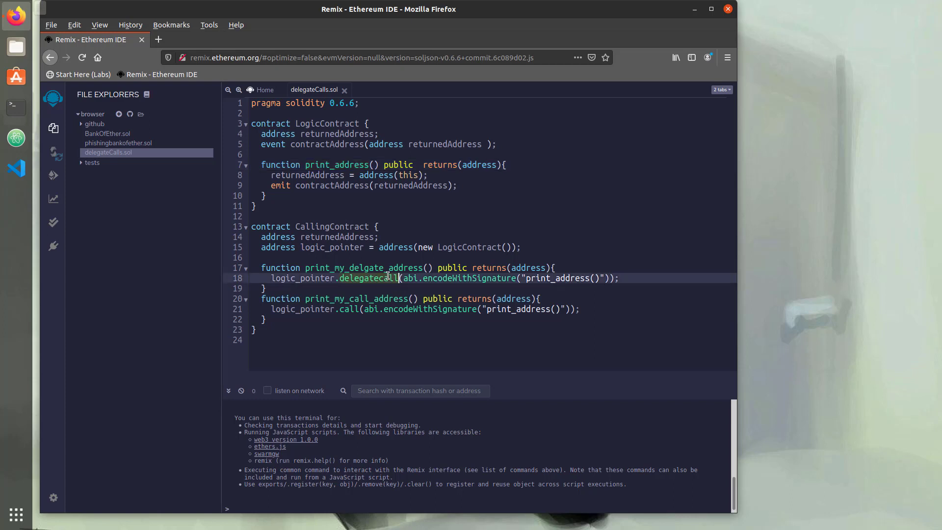
{"action": "mouse_move", "coordinate": [393, 292]}
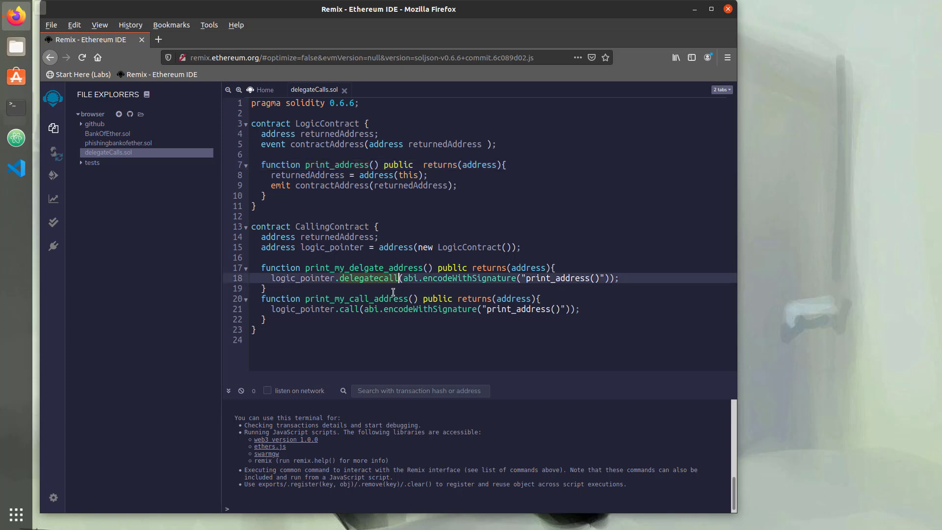
{"action": "left_click", "coordinate": [346, 309]}
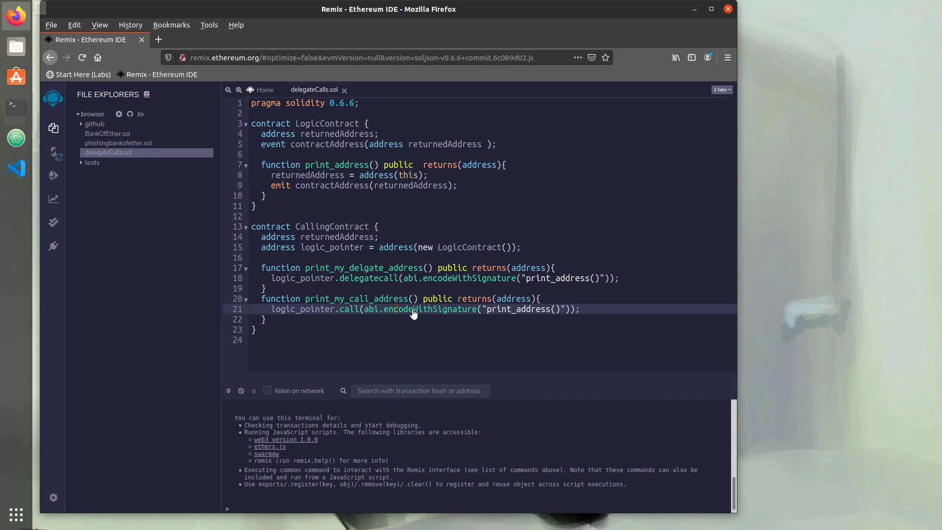
{"action": "mouse_move", "coordinate": [377, 310]}
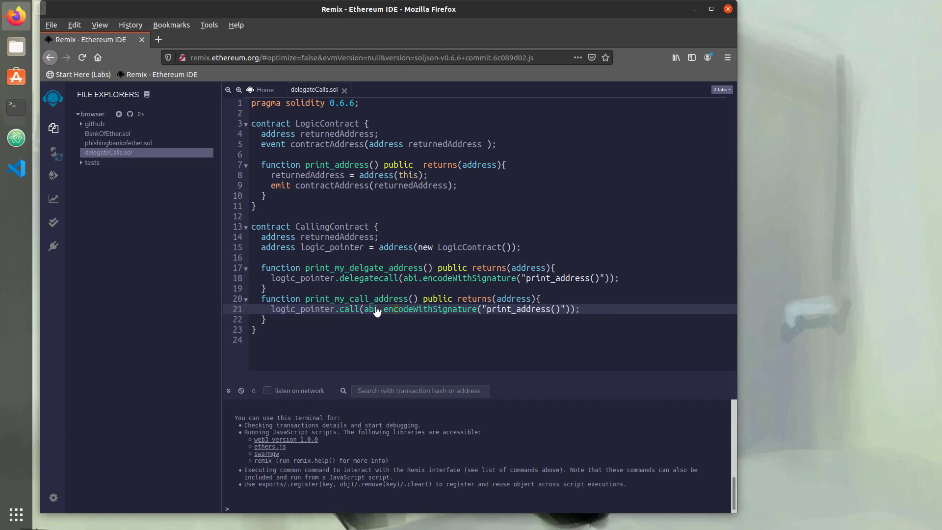
{"action": "mouse_move", "coordinate": [424, 311]}
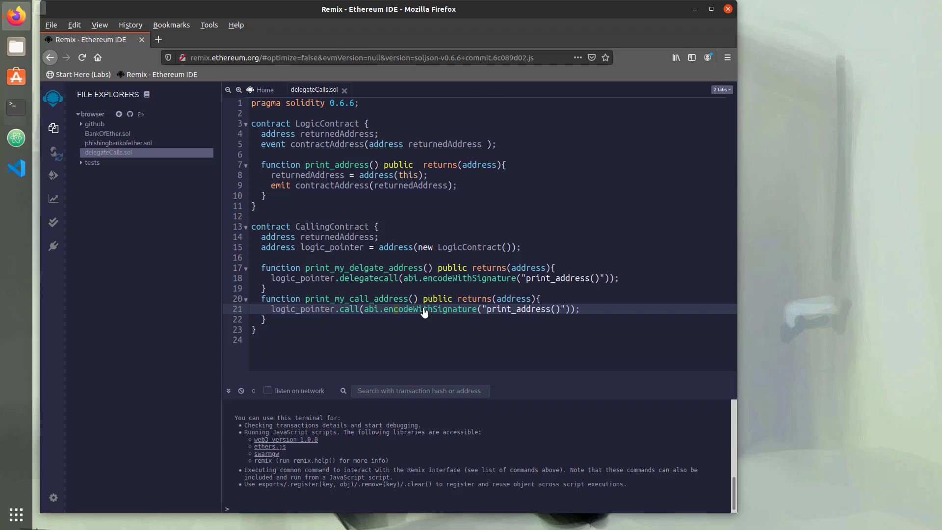
{"action": "mouse_move", "coordinate": [389, 320]}
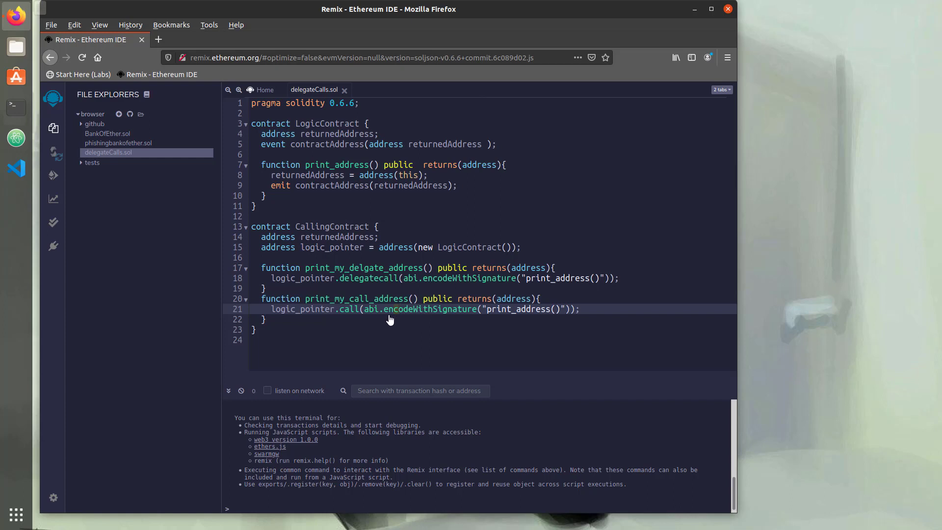
{"action": "mouse_move", "coordinate": [411, 314]}
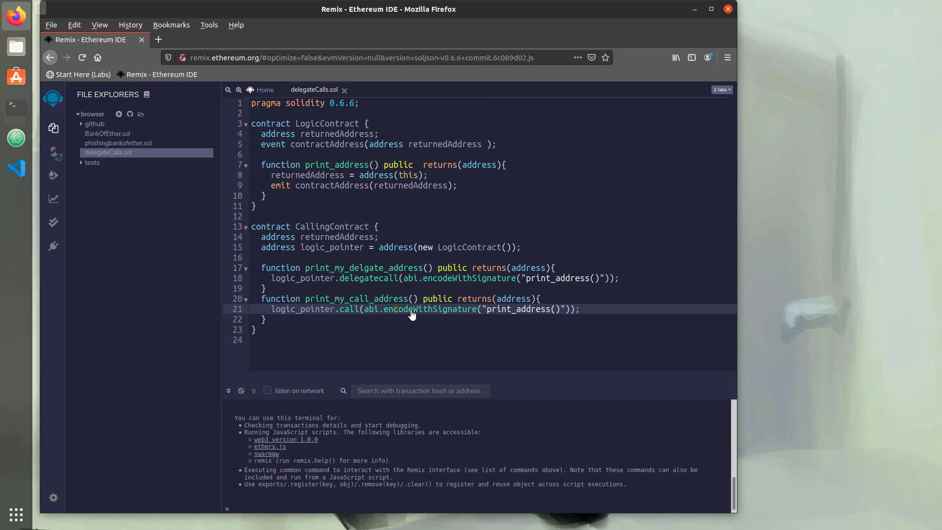
{"action": "mouse_move", "coordinate": [449, 311]}
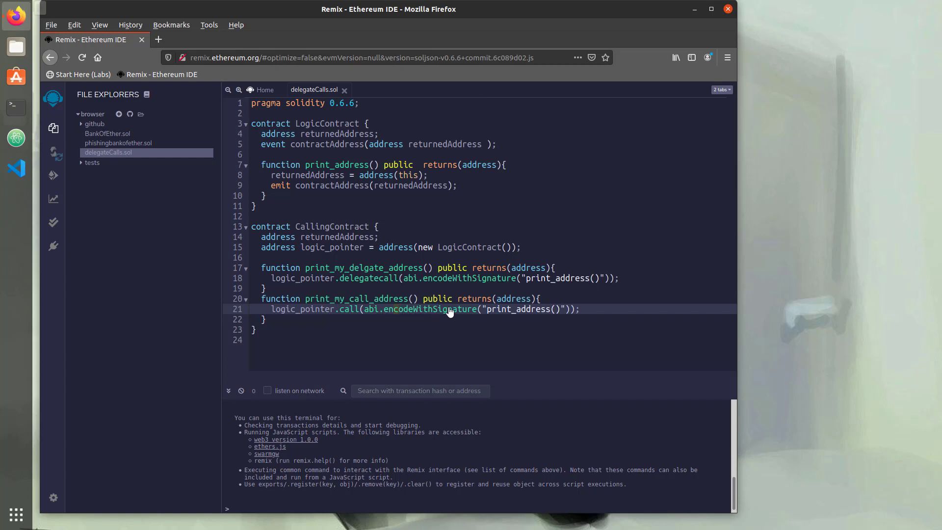
{"action": "mouse_move", "coordinate": [336, 239]}
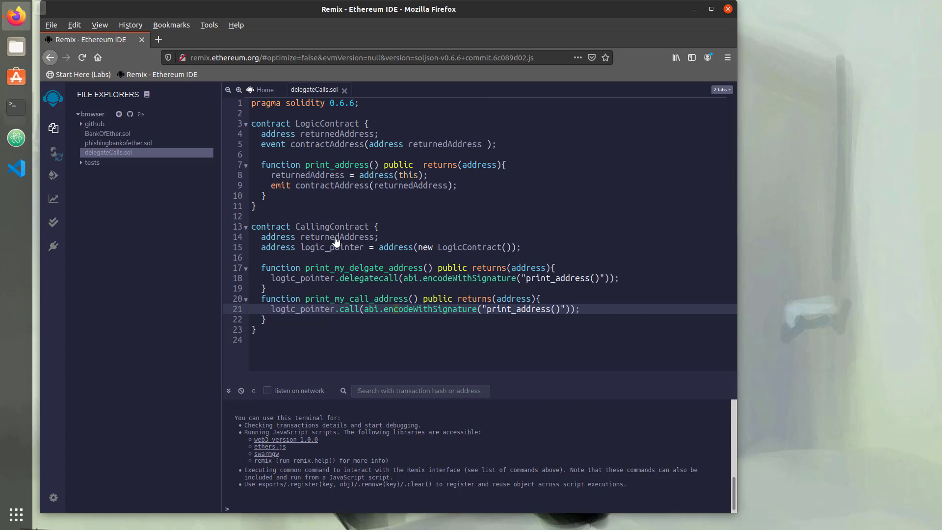
{"action": "mouse_move", "coordinate": [289, 261]}
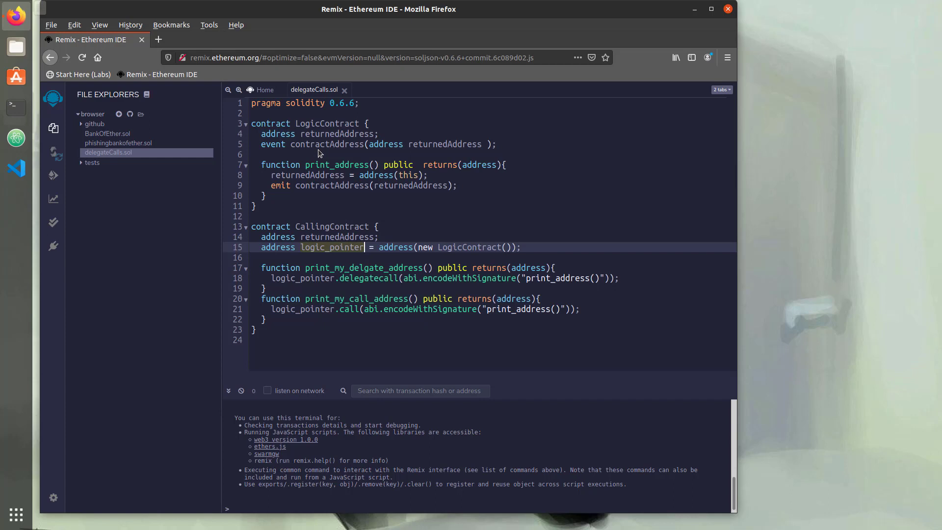
{"action": "mouse_move", "coordinate": [332, 226]}
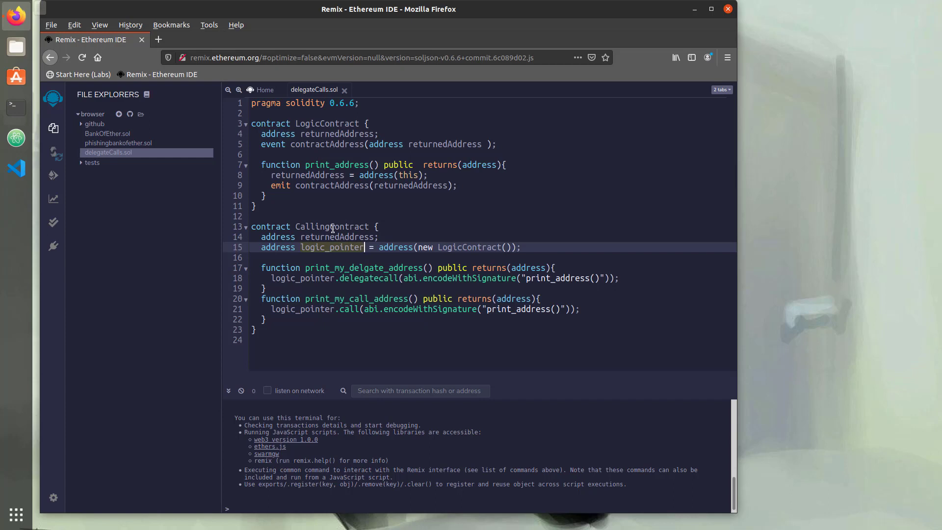
Step: Click into the CallingContract code in delegateCalls.sol while reviewing it
{"action": "left_click", "coordinate": [335, 278]}
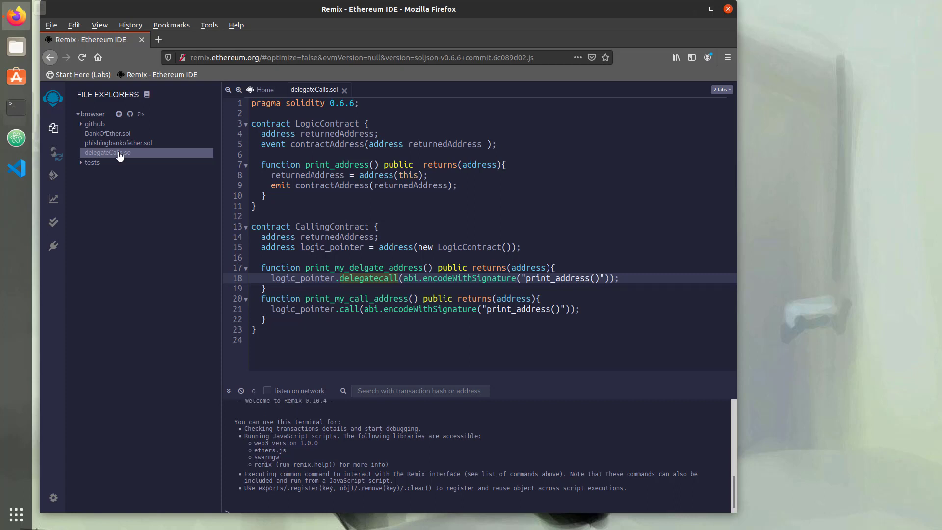
Step: Compile delegateCalls.sol, deploy CallingContract on the JavaScript VM, and expand its functions
{"action": "left_click", "coordinate": [53, 156]}
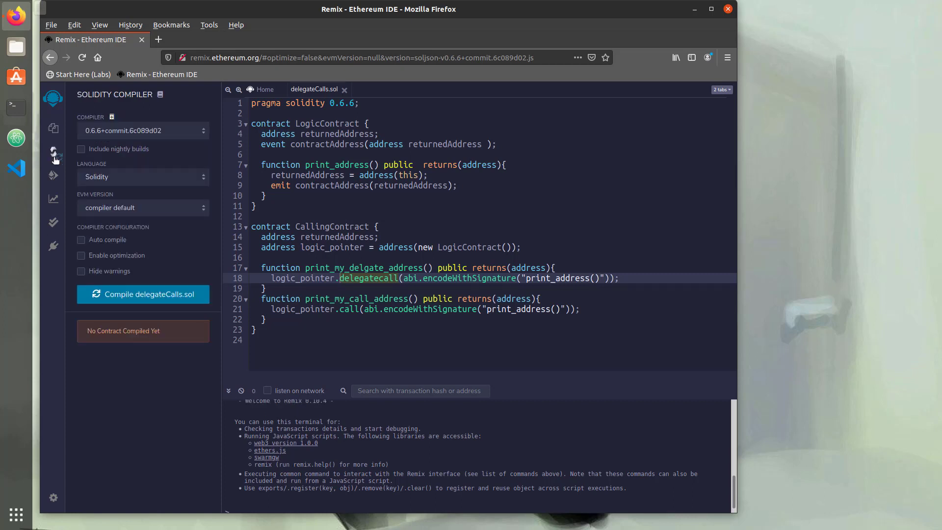
{"action": "left_click", "coordinate": [140, 295]}
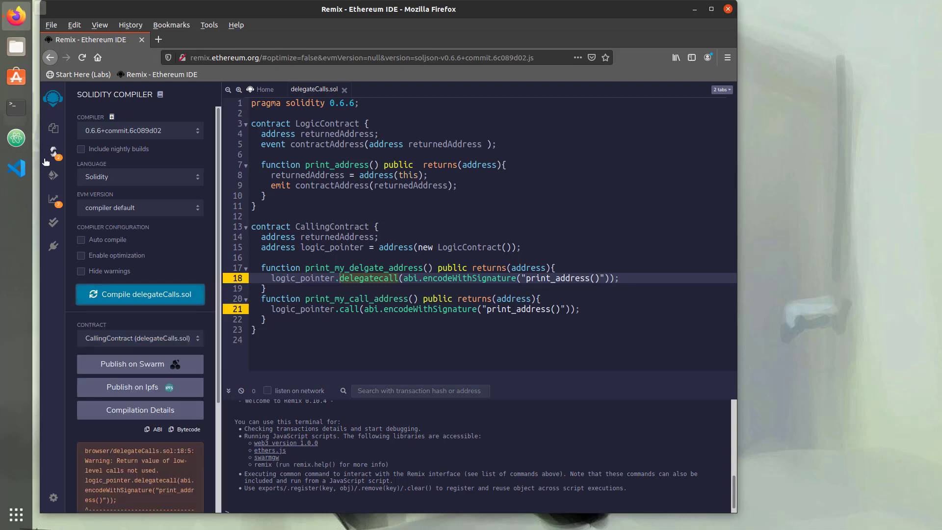
{"action": "left_click", "coordinate": [54, 175]}
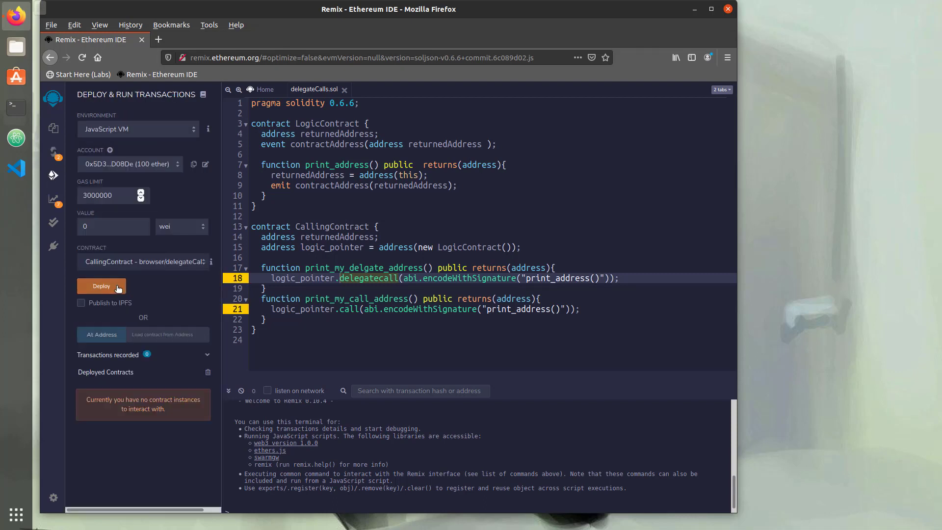
{"action": "left_click", "coordinate": [101, 286]}
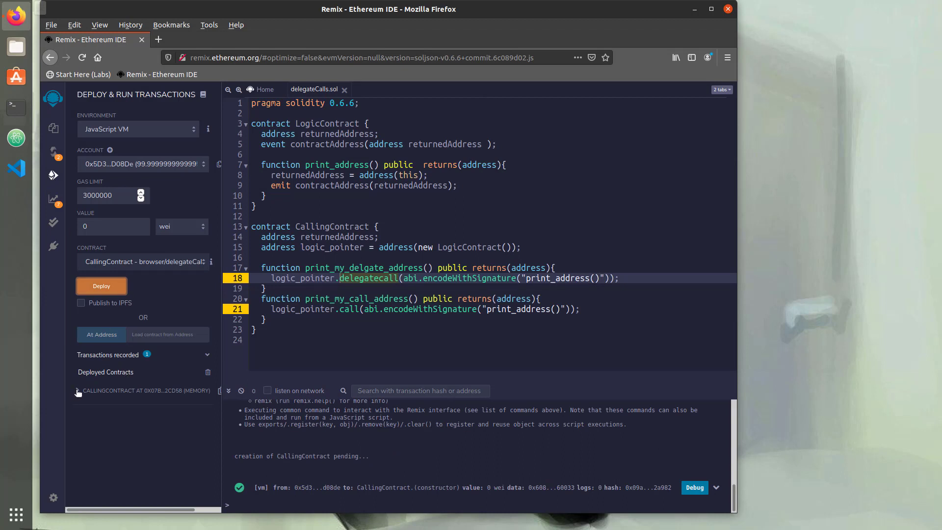
{"action": "left_click", "coordinate": [78, 391]}
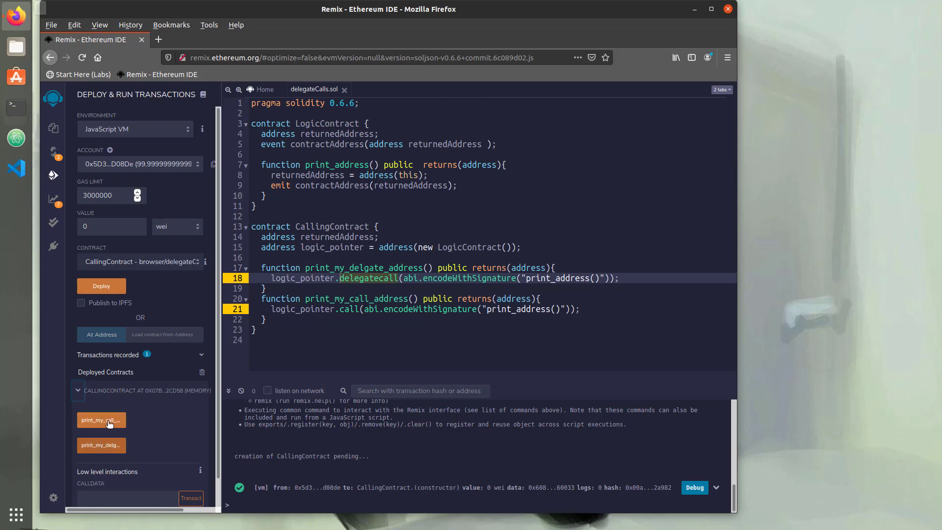
{"action": "mouse_move", "coordinate": [108, 422]}
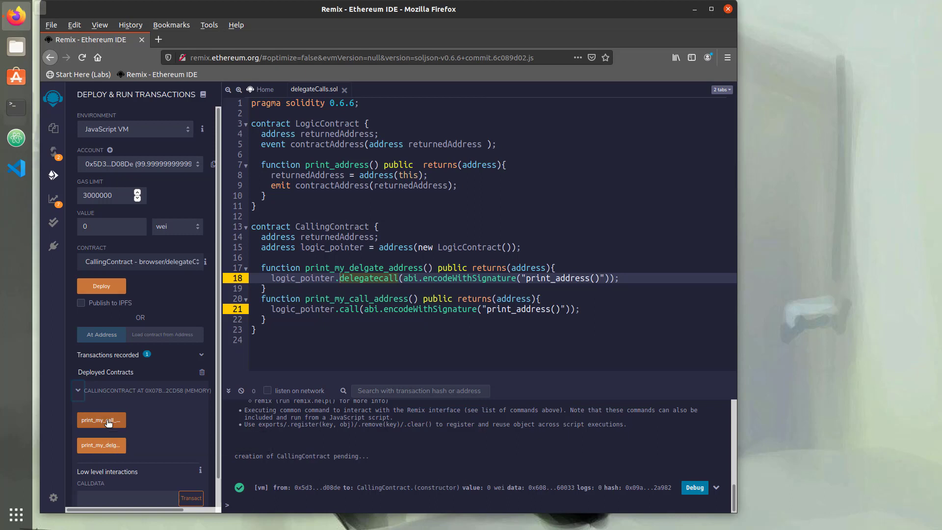
Step: Run print_my_call_address, view its contractAddress event log, and highlight the call on line 21
{"action": "left_click", "coordinate": [101, 420]}
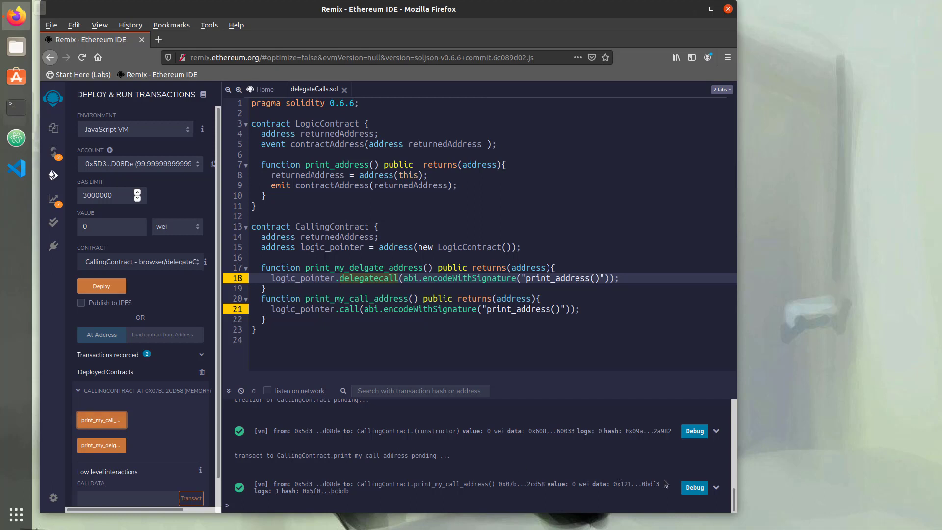
{"action": "left_click", "coordinate": [715, 487]}
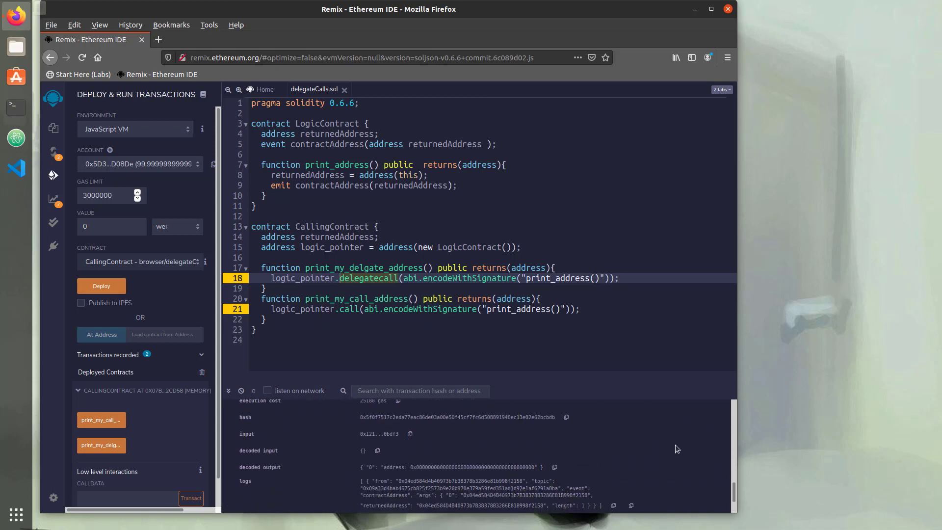
{"action": "scroll", "scroll_direction": "down", "scroll_amount": 3}
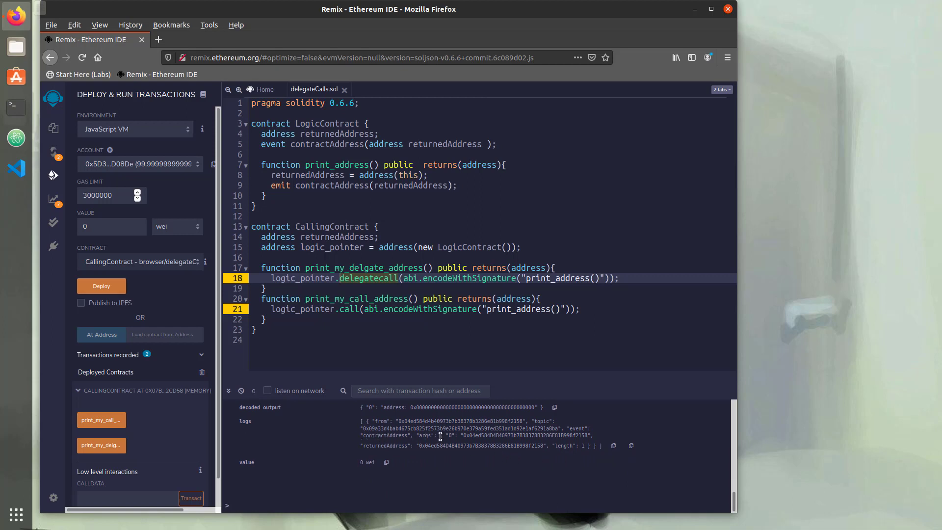
{"action": "mouse_move", "coordinate": [476, 445]}
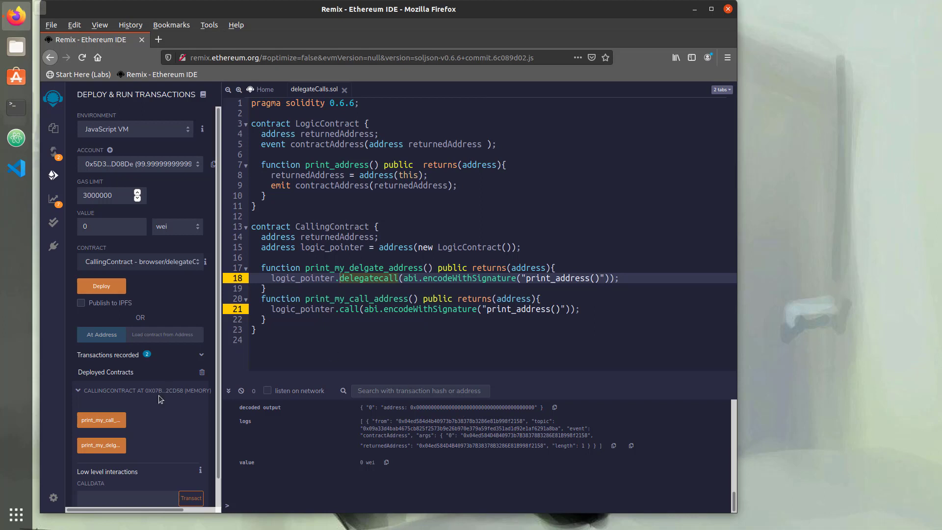
{"action": "mouse_move", "coordinate": [165, 391]}
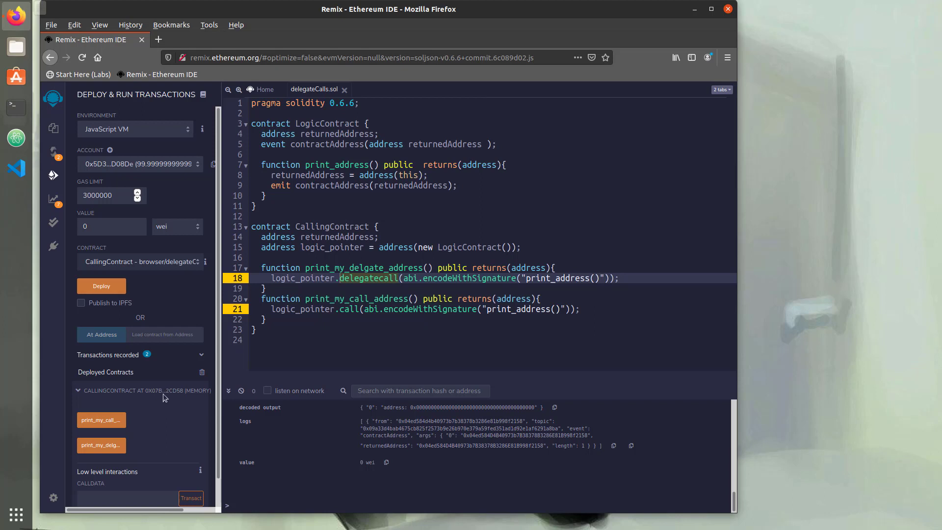
{"action": "mouse_move", "coordinate": [162, 393]}
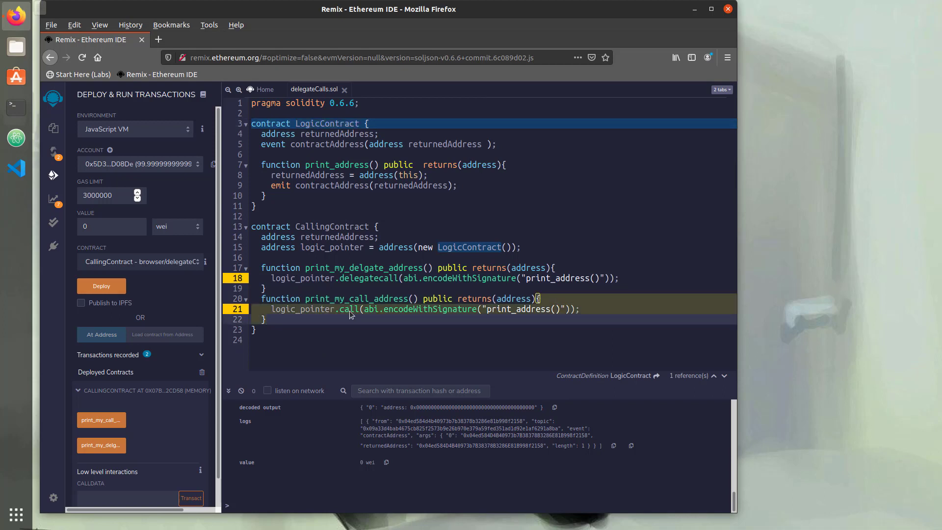
{"action": "double_click", "coordinate": [349, 309]}
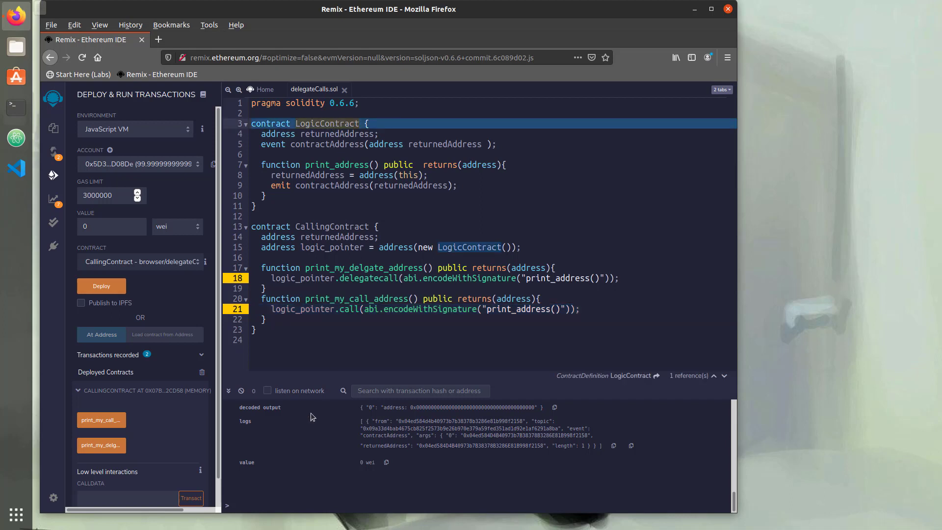
Step: Run print_my_delgate_address, view its contractAddress log, and point at returnedAddress and address(this)
{"action": "left_click", "coordinate": [101, 446]}
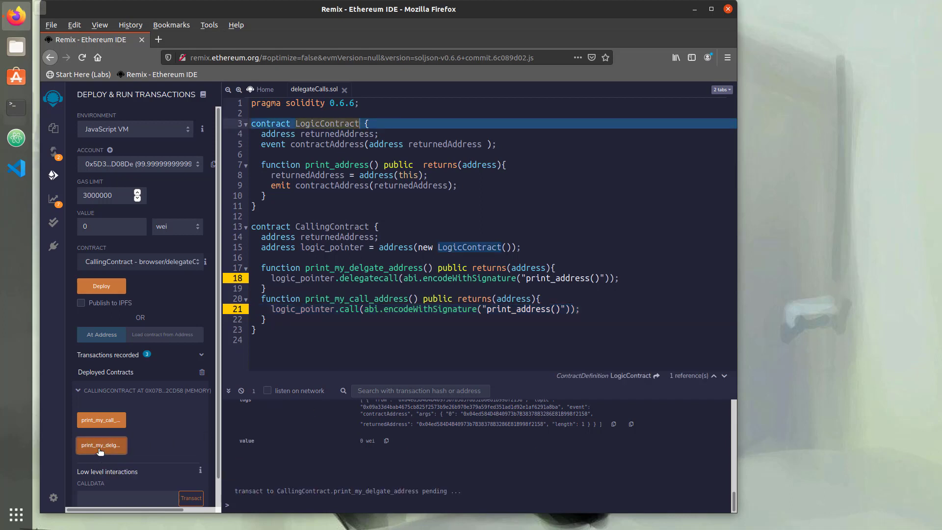
{"action": "left_click", "coordinate": [101, 445]}
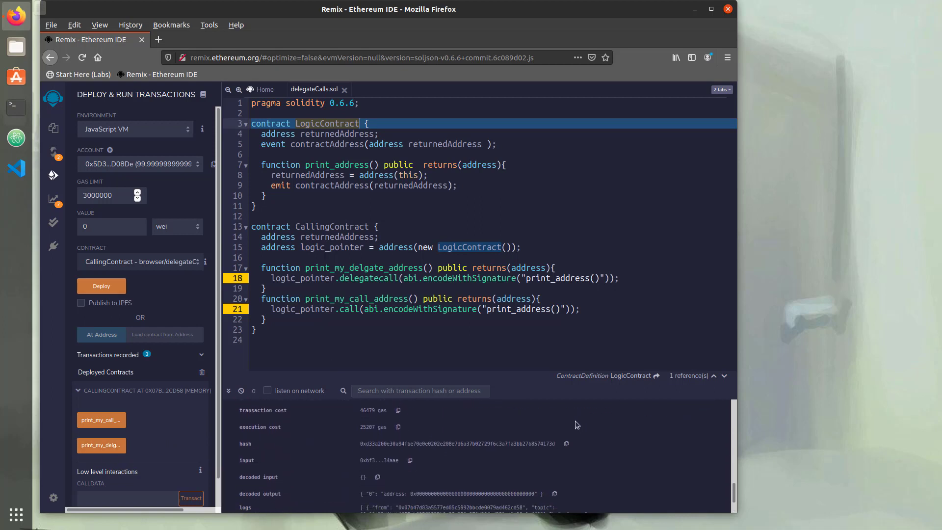
{"action": "scroll", "scroll_direction": "down", "scroll_amount": 3}
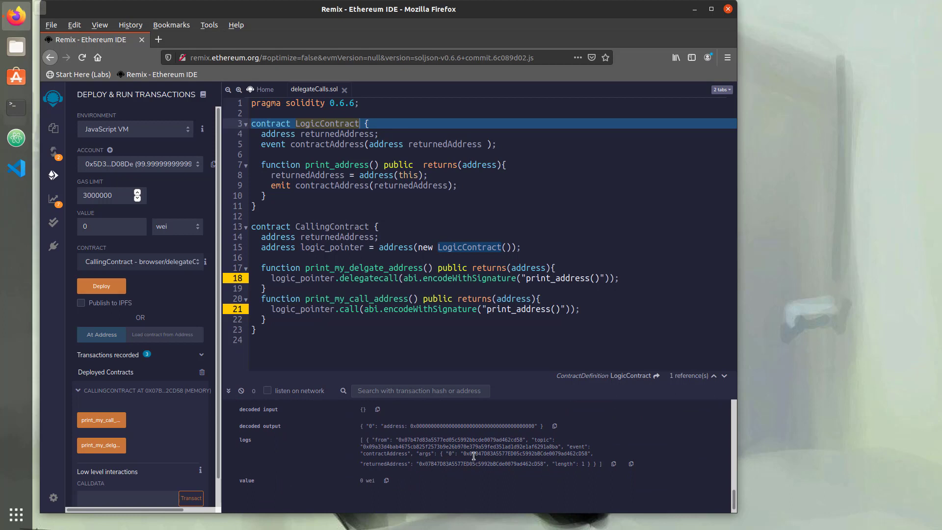
{"action": "mouse_move", "coordinate": [191, 392]}
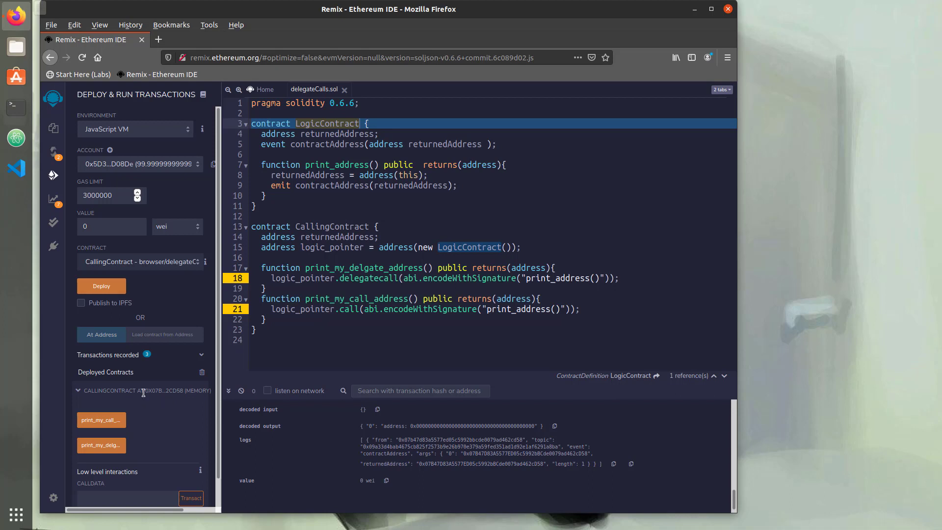
{"action": "mouse_move", "coordinate": [163, 399]}
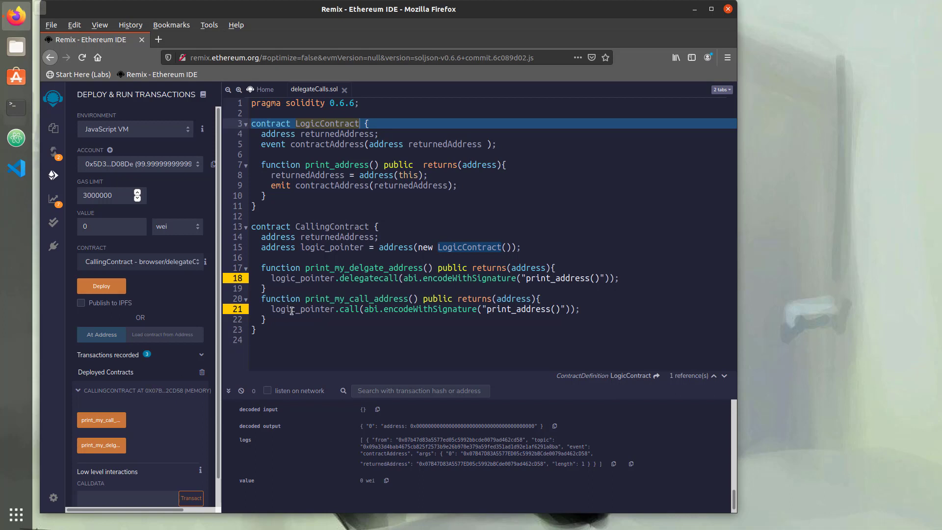
{"action": "mouse_move", "coordinate": [300, 315]}
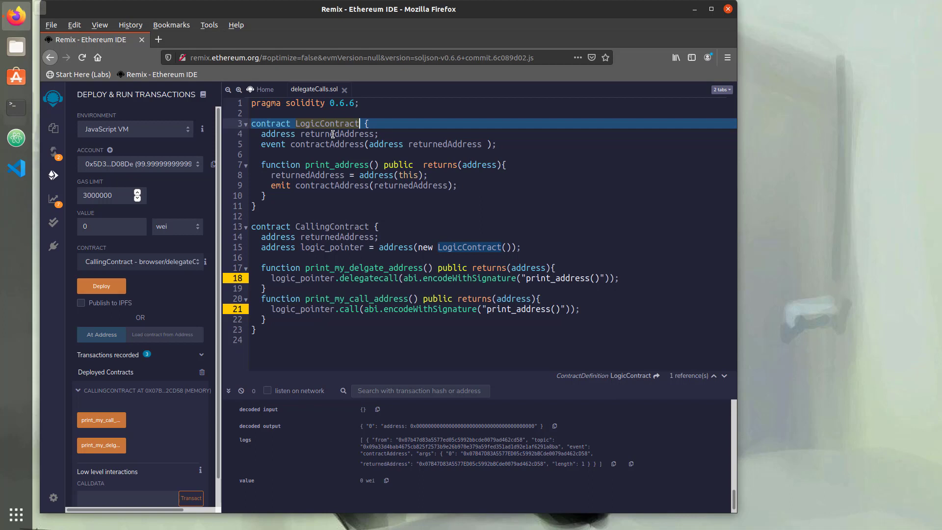
{"action": "left_click", "coordinate": [408, 175]}
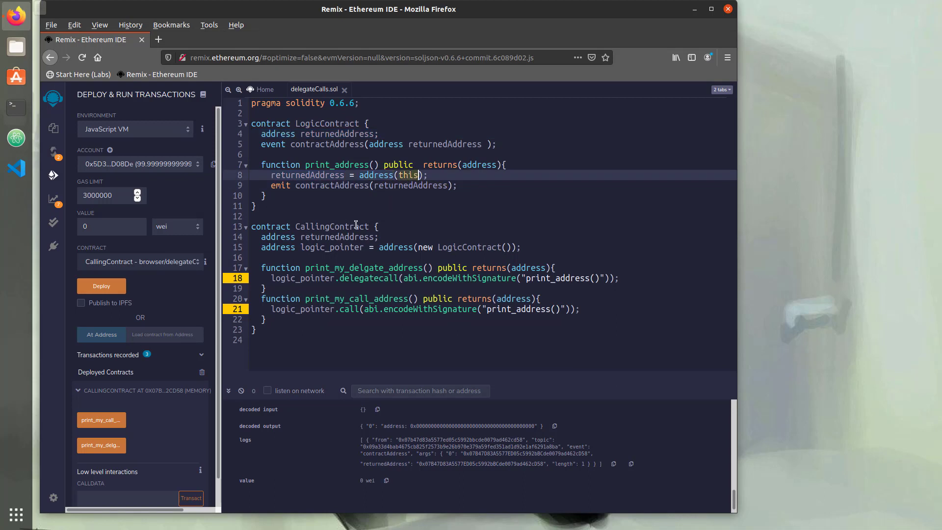
{"action": "left_click", "coordinate": [331, 226]}
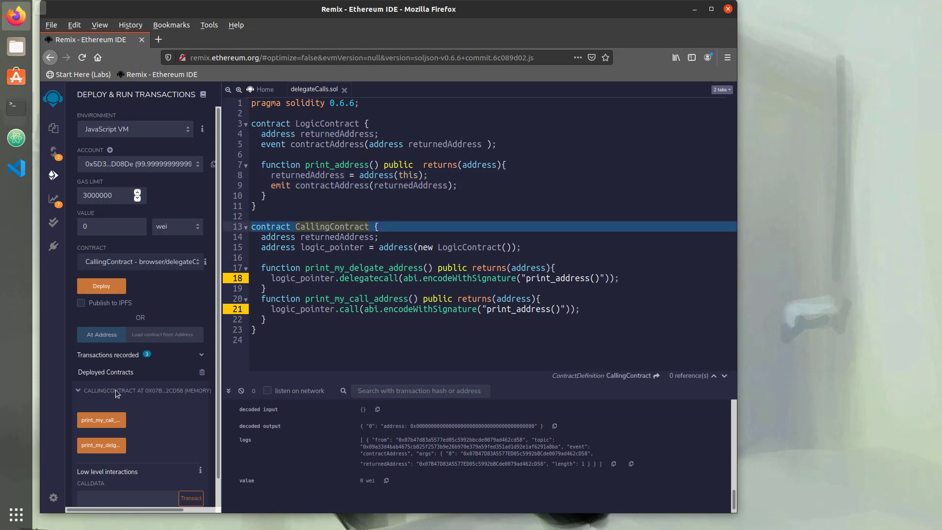